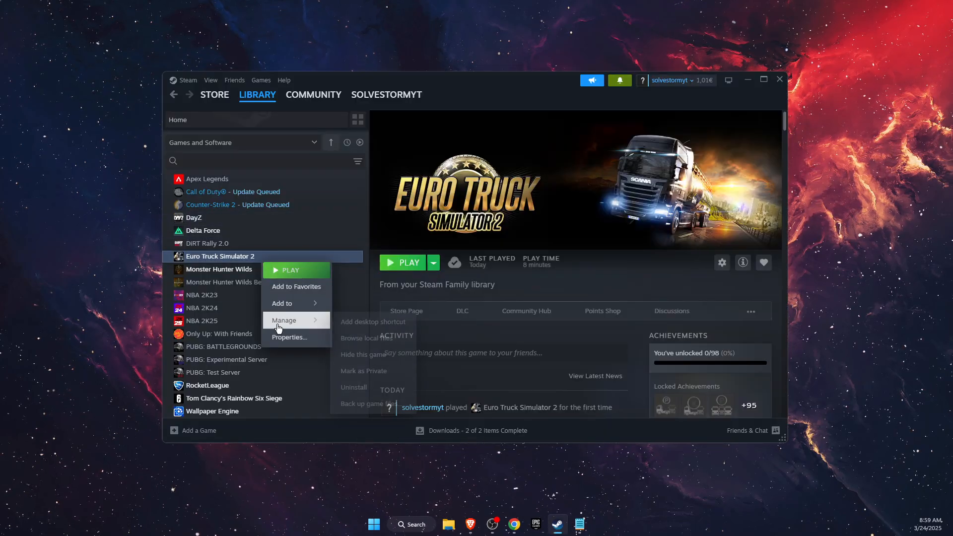
# Step: Open Euro Truck Simulator 2's Properties on the Installed Files page
pyautogui.click(289, 338)
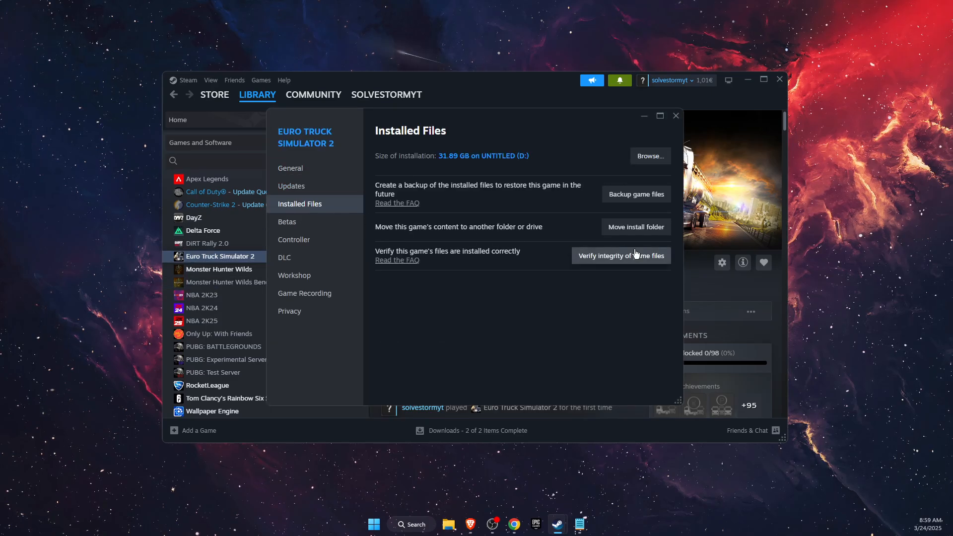
pyautogui.moveTo(653, 124)
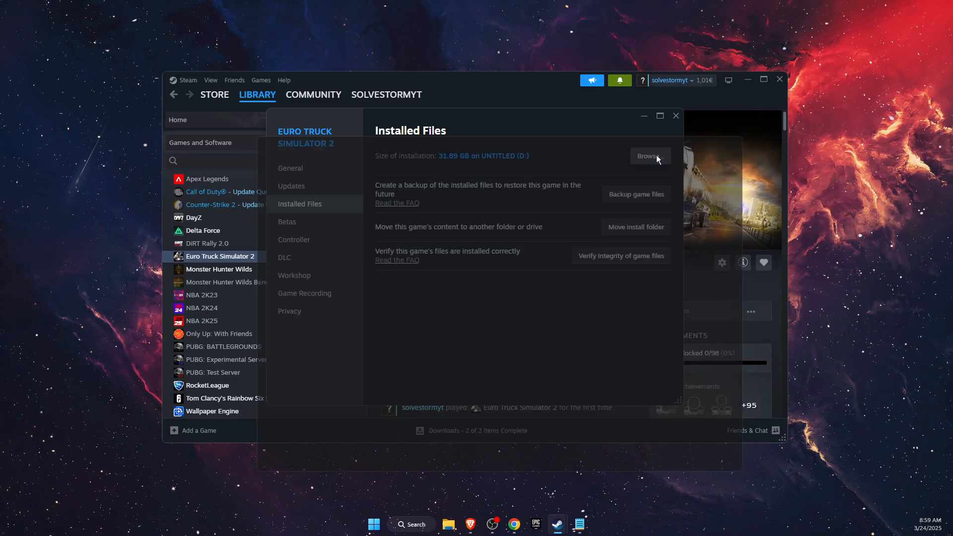
# Step: Browse the install folder into bin\win_x64 and reveal its full path
pyautogui.click(648, 155)
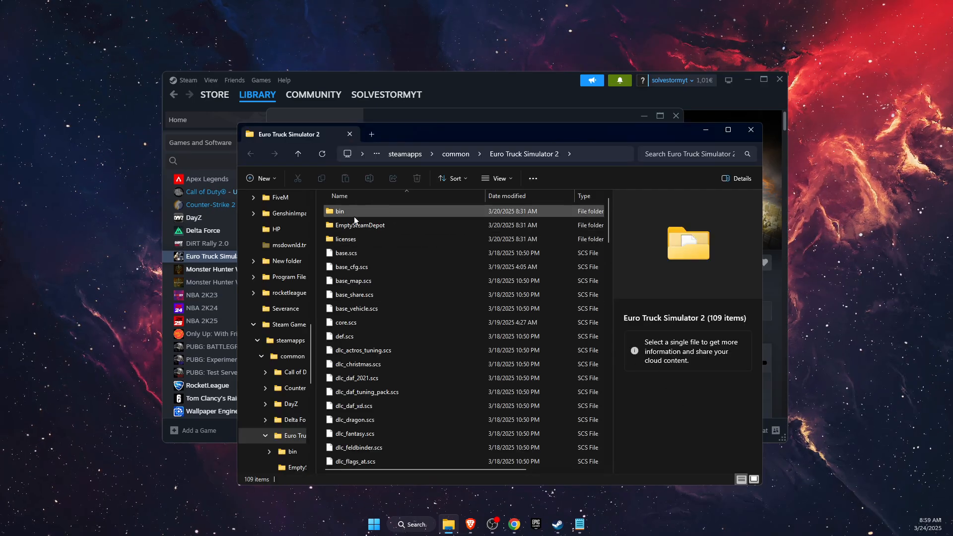
pyautogui.doubleClick(339, 211)
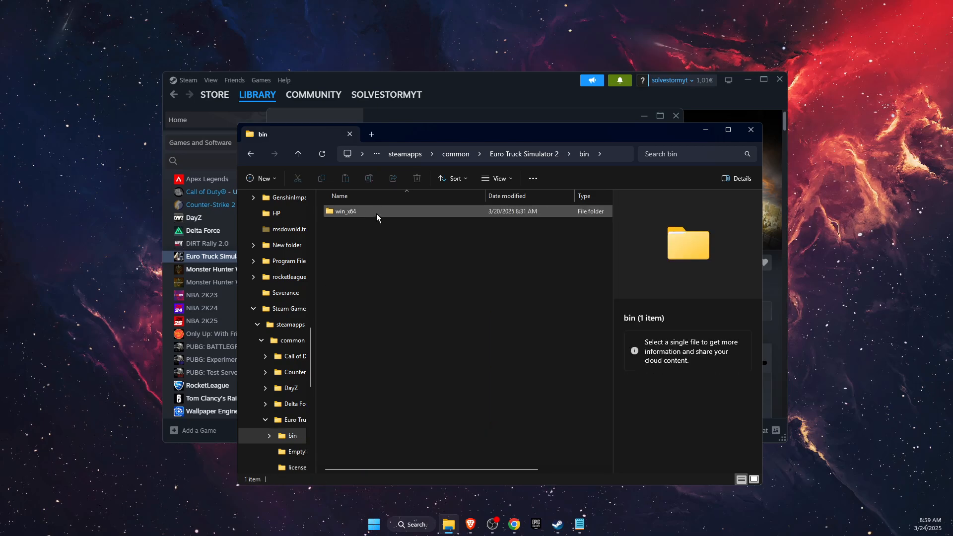
pyautogui.doubleClick(346, 211)
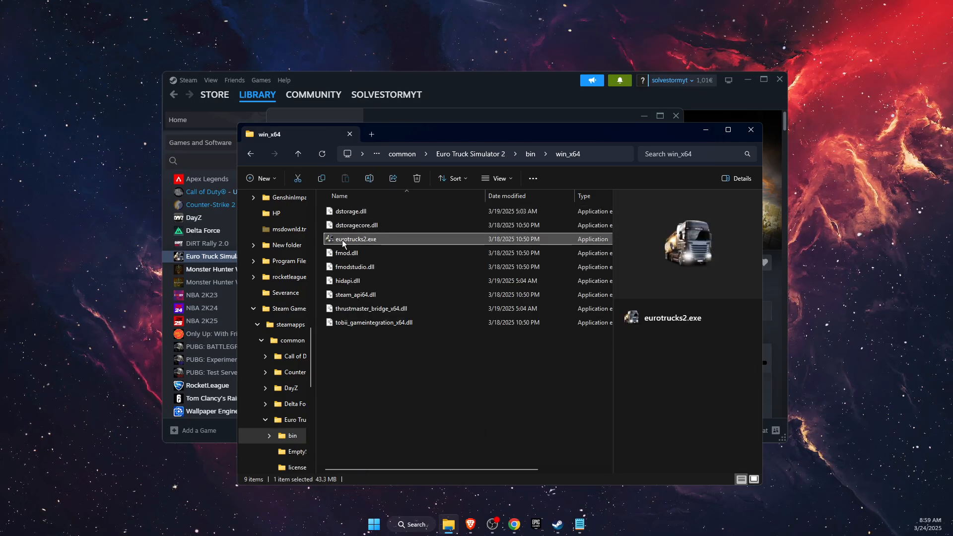
pyautogui.click(453, 154)
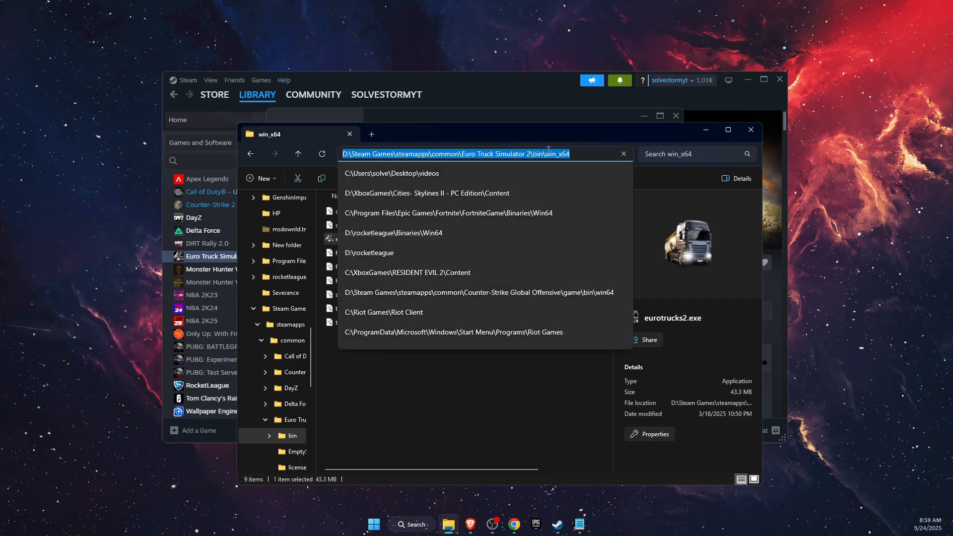
pyautogui.moveTo(716, 150)
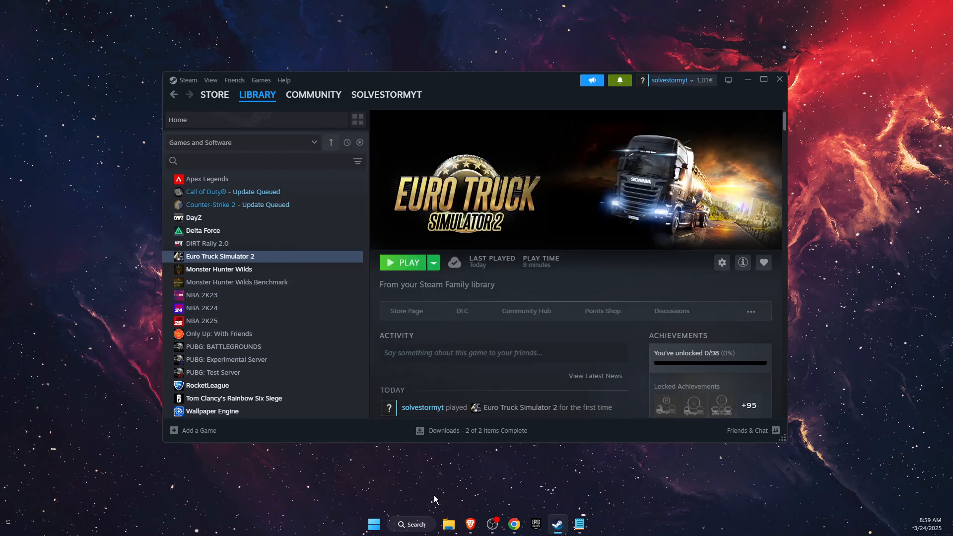
# Step: Open Virus & threat protection and its Manage settings page in Windows Security
pyautogui.click(411, 524)
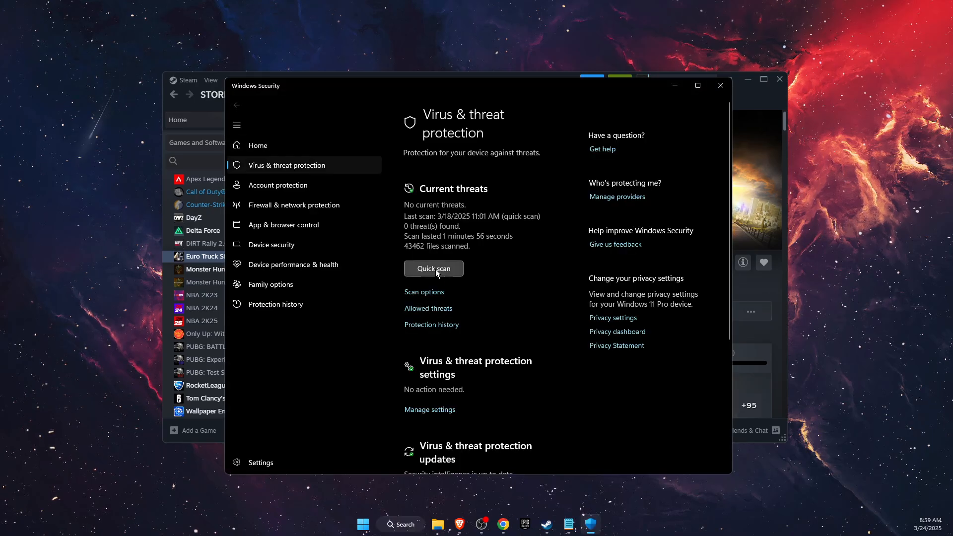
pyautogui.scroll(-3)
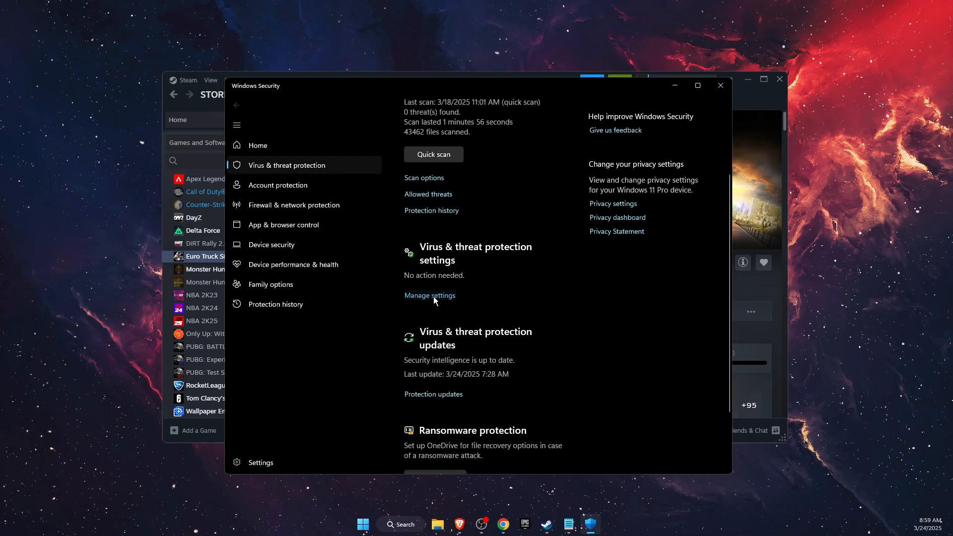
pyautogui.click(429, 295)
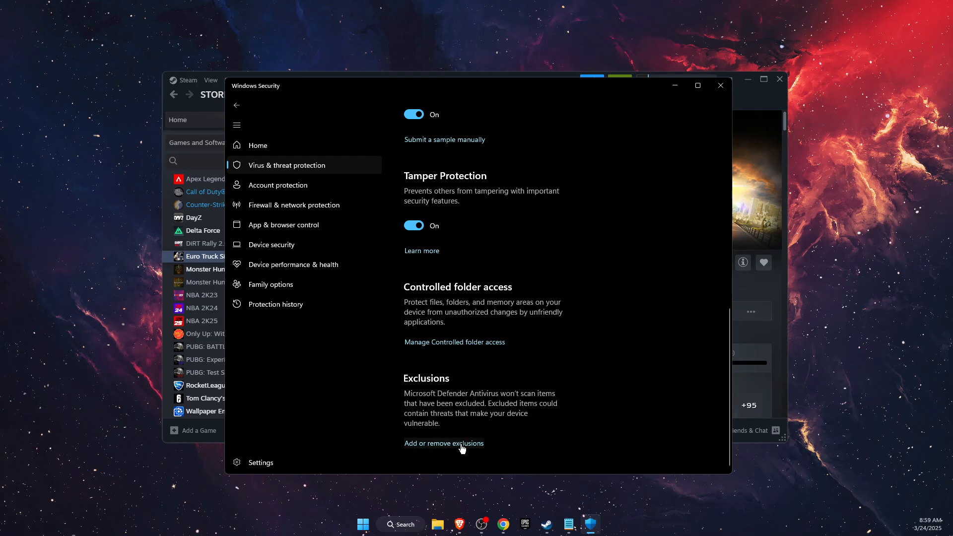
# Step: Open Add or remove exclusions and choose to add a File exclusion
pyautogui.click(444, 444)
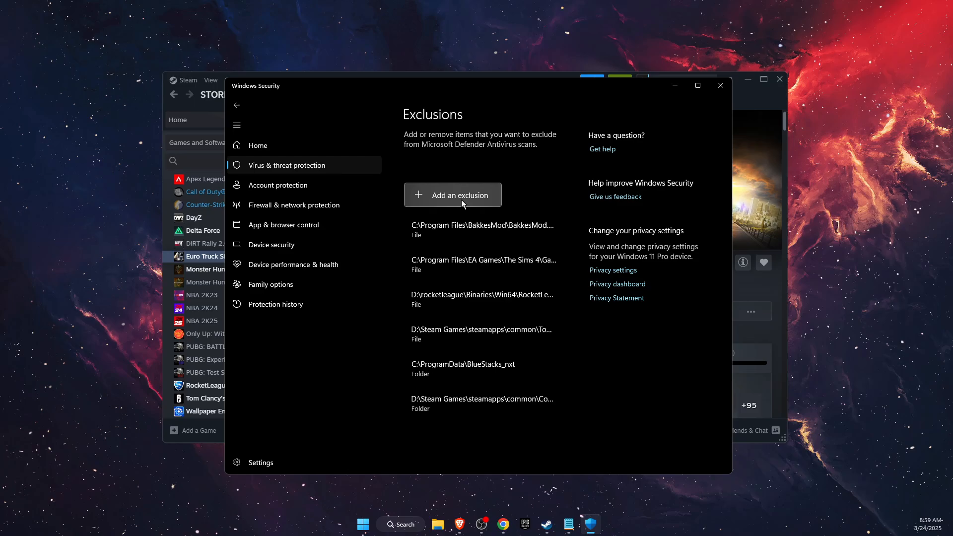
pyautogui.click(452, 195)
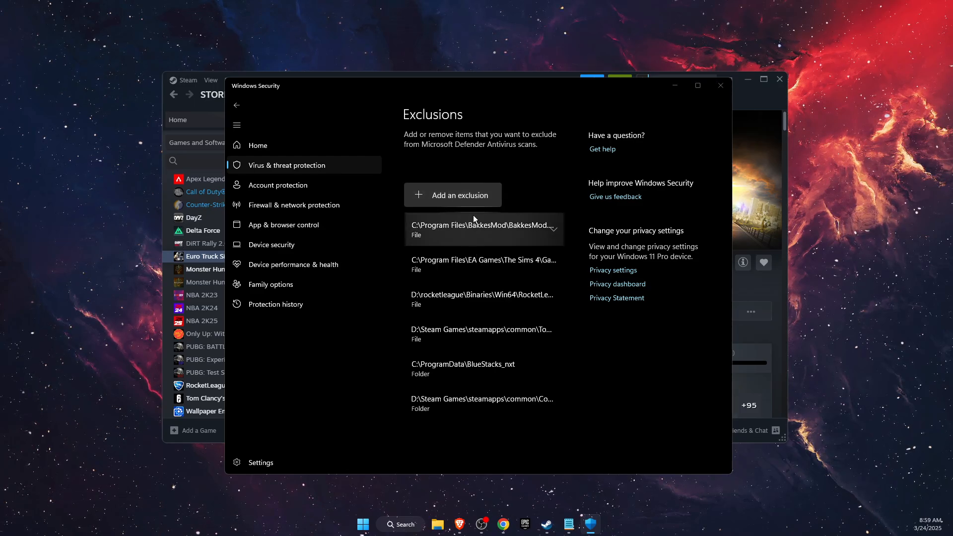
pyautogui.click(452, 195)
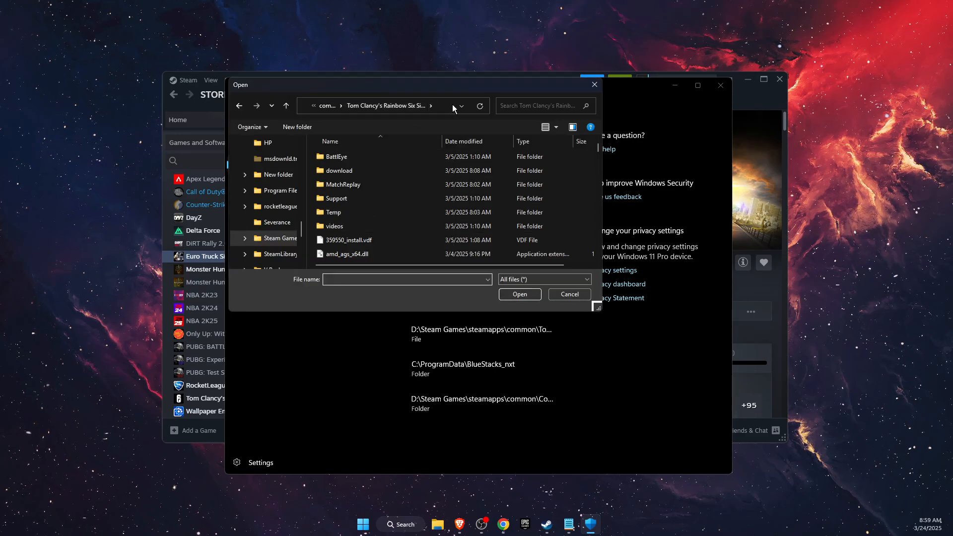
# Step: Navigate the file picker to the game's win_x64 folder for eurotrucks2.exe
pyautogui.click(460, 105)
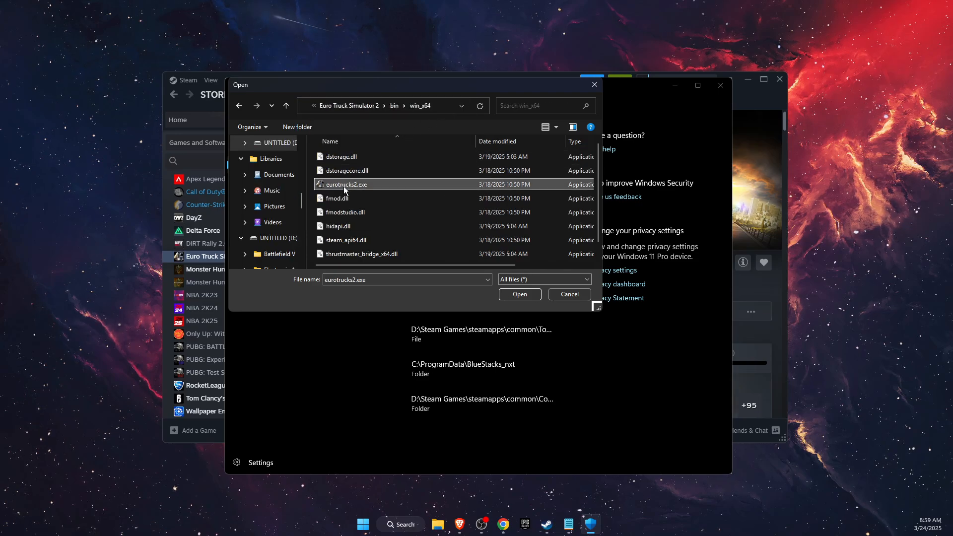
pyautogui.moveTo(344, 189)
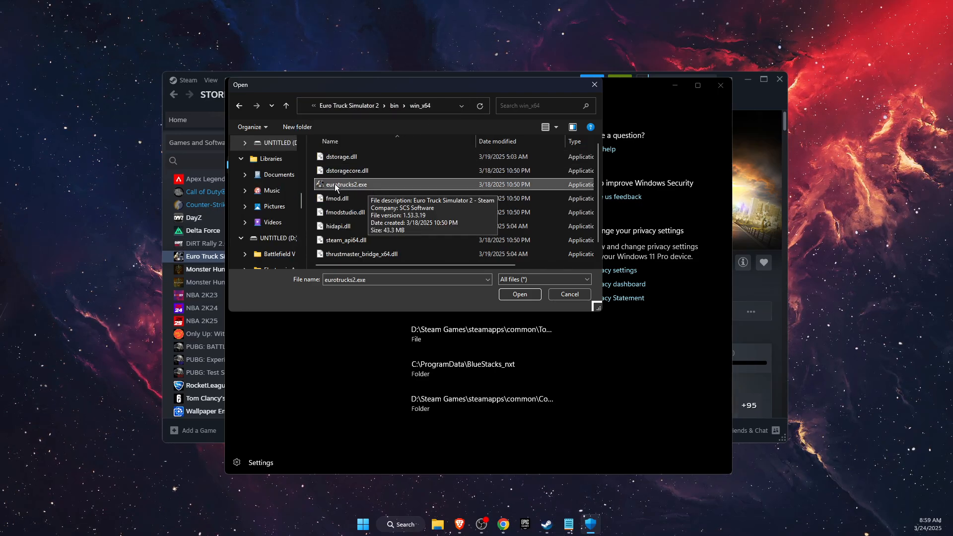